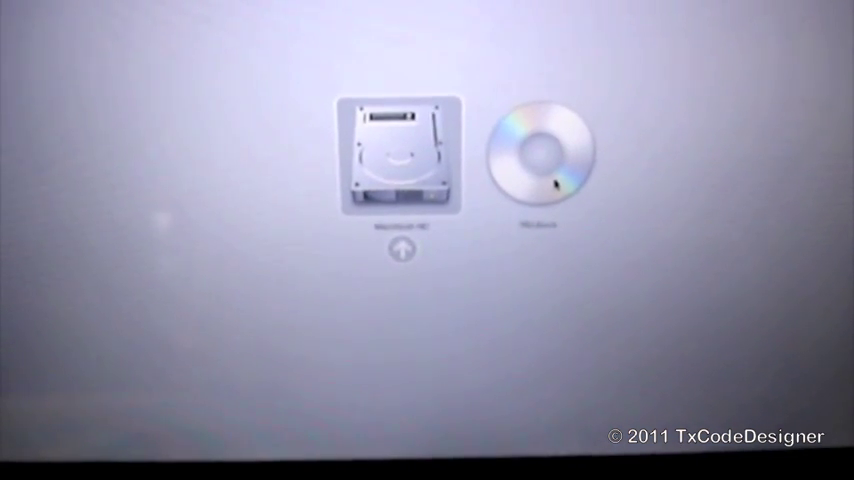
- Select the Windows install disc instead of Macintosh HD as the startup disk
left_click(542, 140)
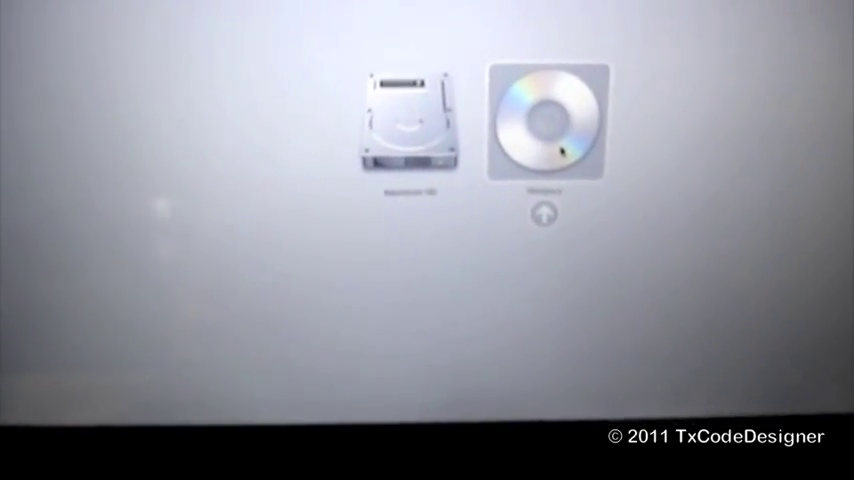